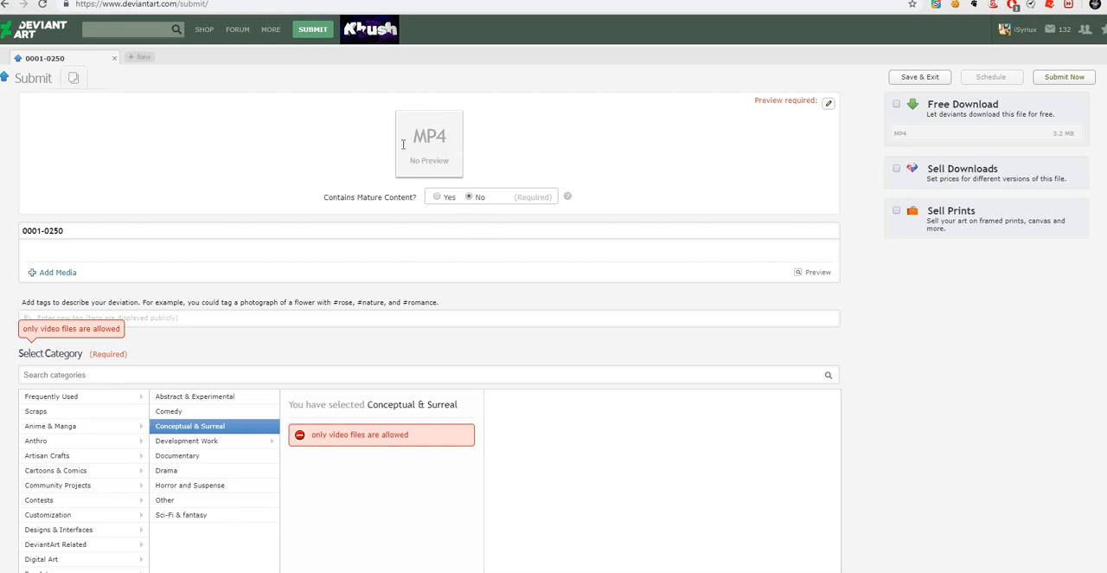
# Open the 'Change preview image' file chooser from the MP4 submission's file options.
pyautogui.doubleClick(429, 136)
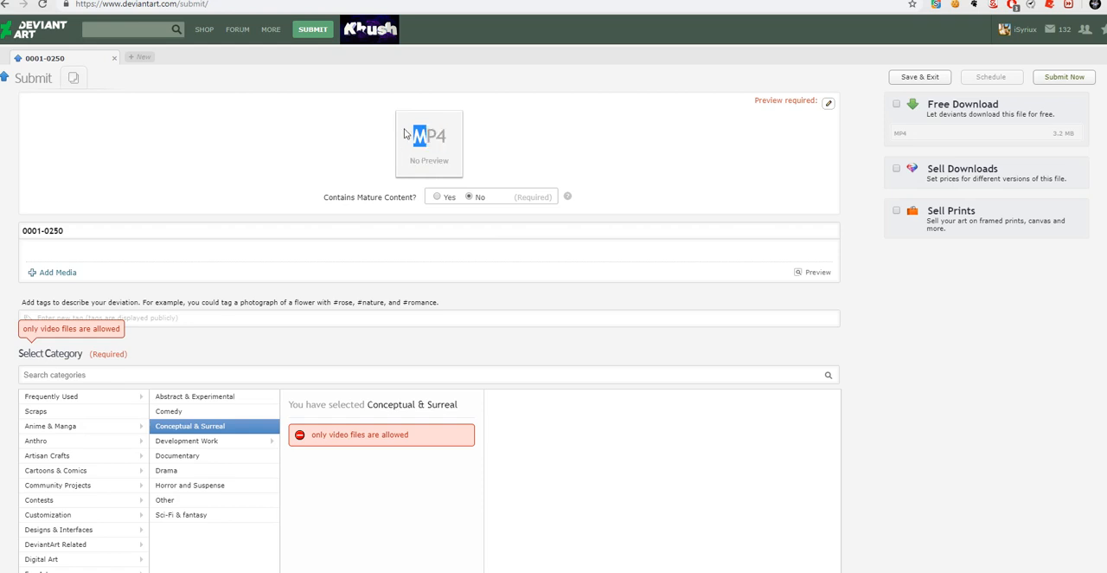
pyautogui.scroll(-3)
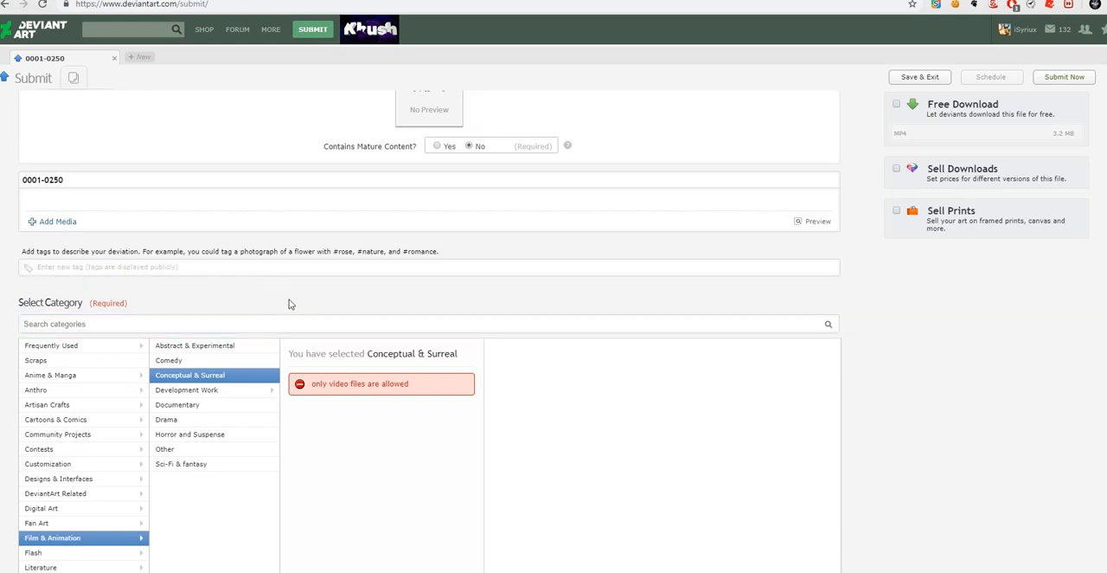
pyautogui.moveTo(909, 253)
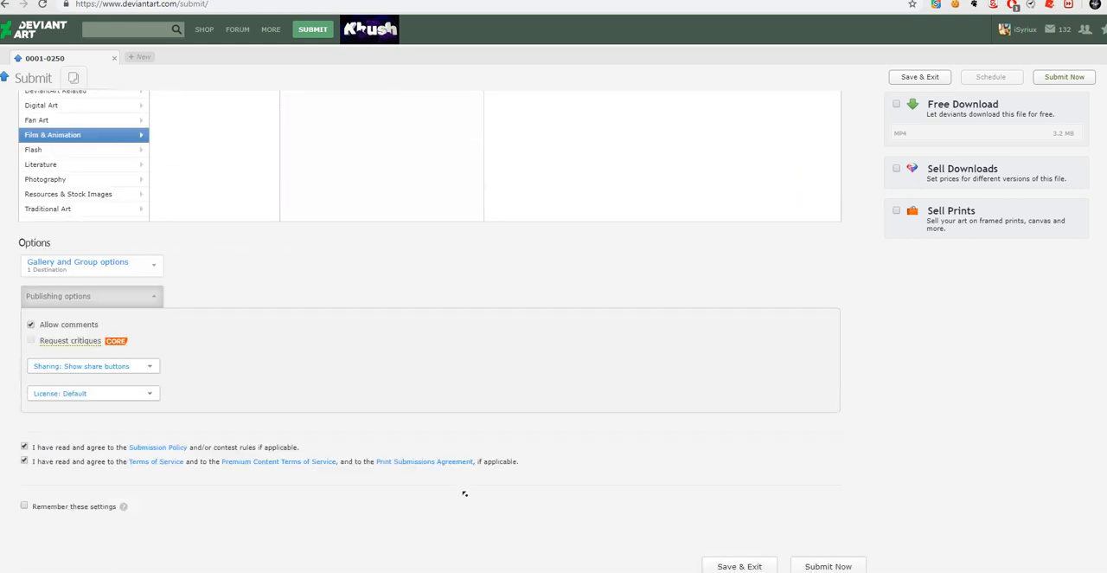
pyautogui.moveTo(134, 517)
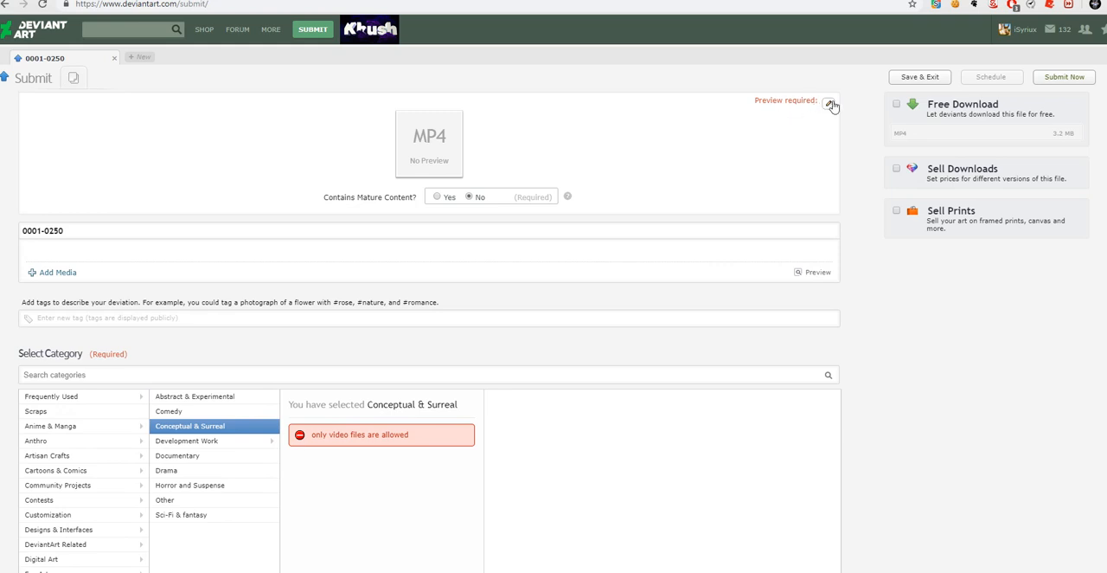
pyautogui.click(831, 101)
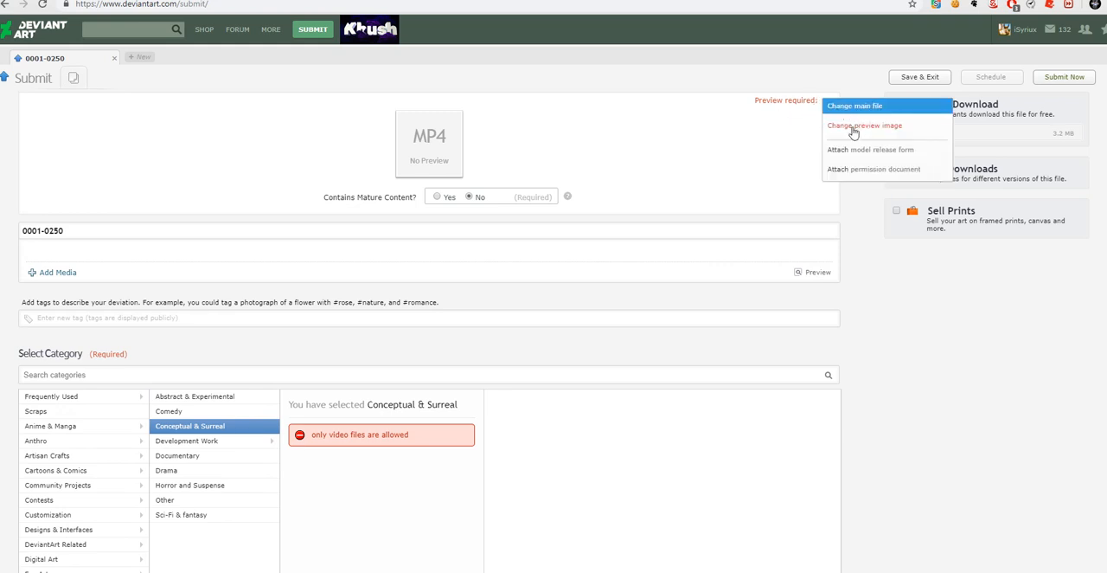
pyautogui.moveTo(765, 156)
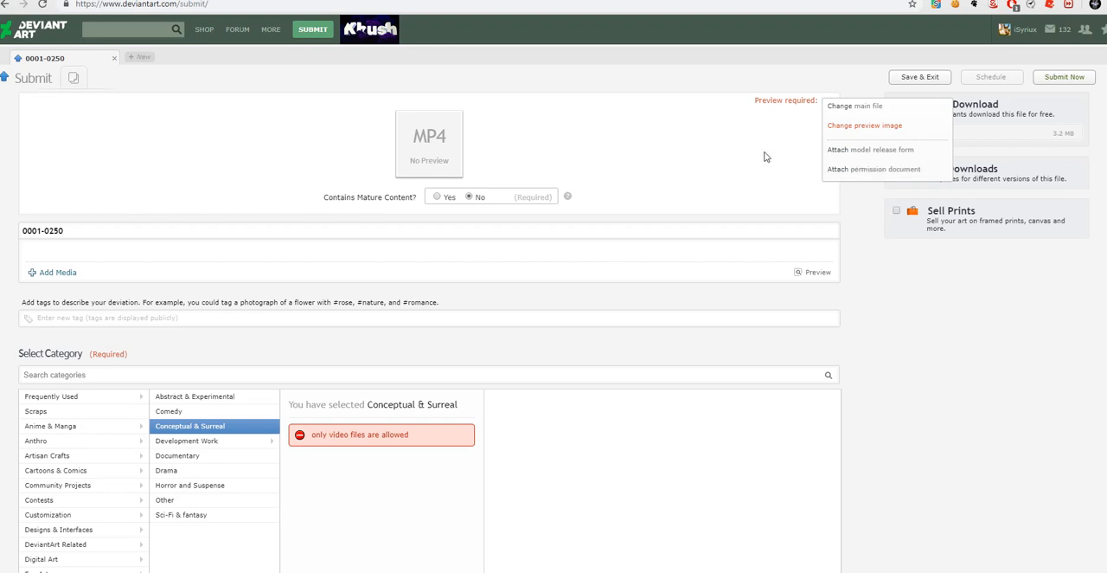
pyautogui.moveTo(865, 125)
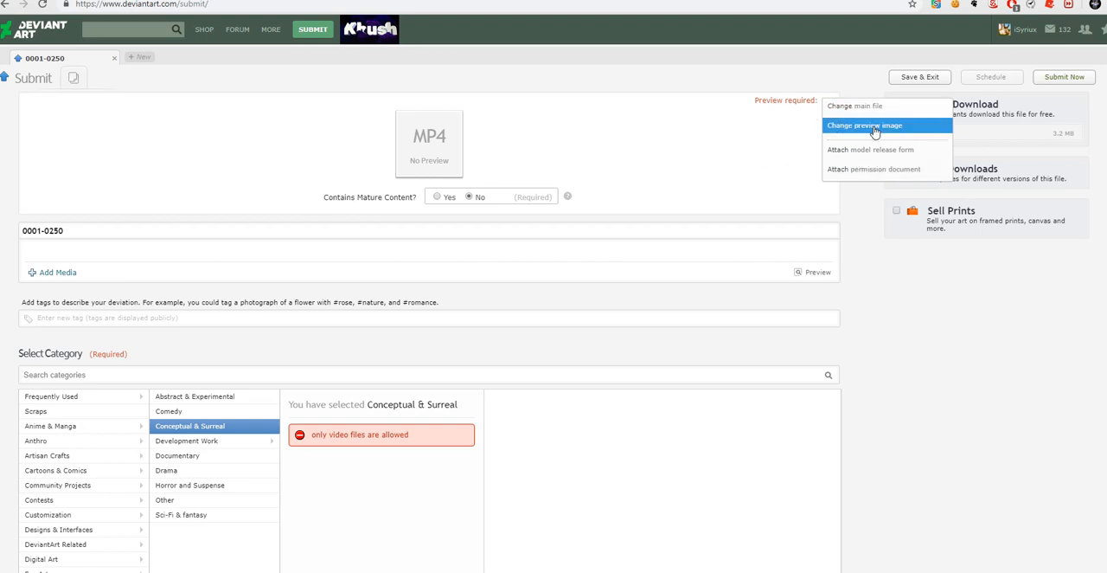
pyautogui.click(864, 125)
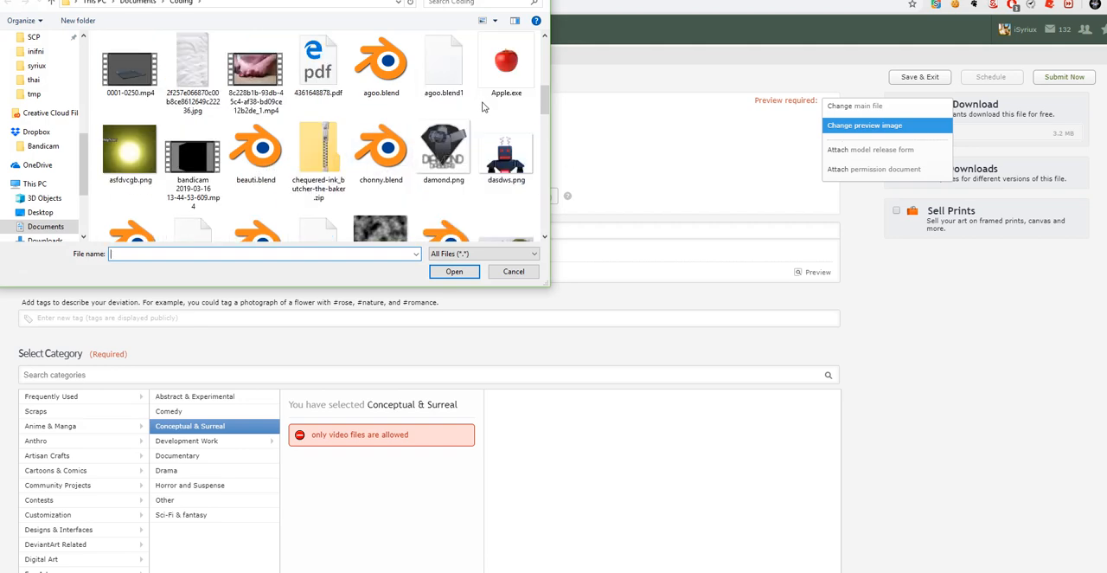
# Pick wafga.JPG from Documents > Coding as the preview image.
pyautogui.scroll(-3)
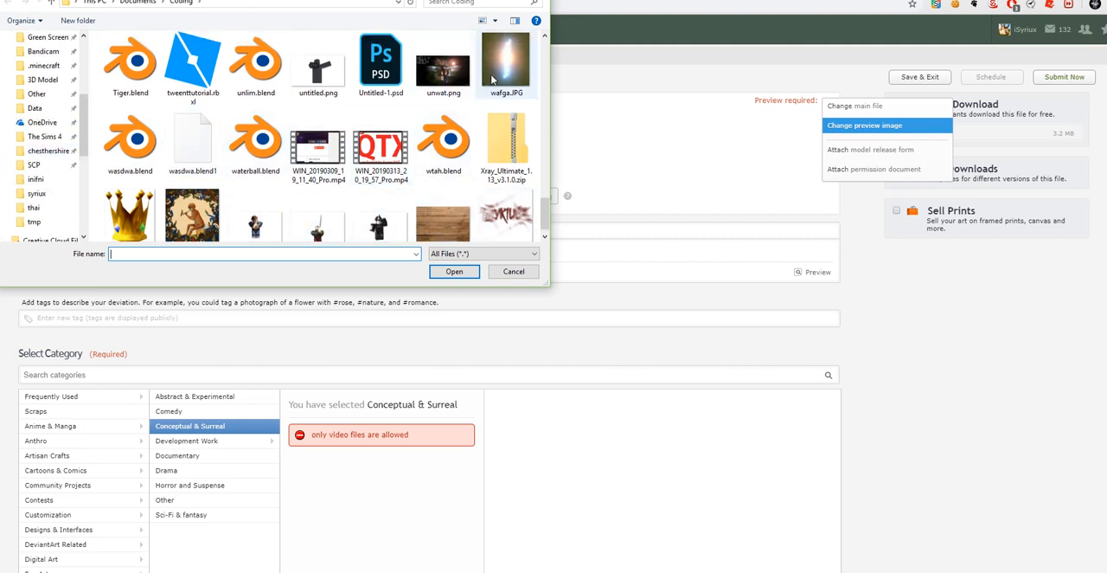
pyautogui.click(513, 271)
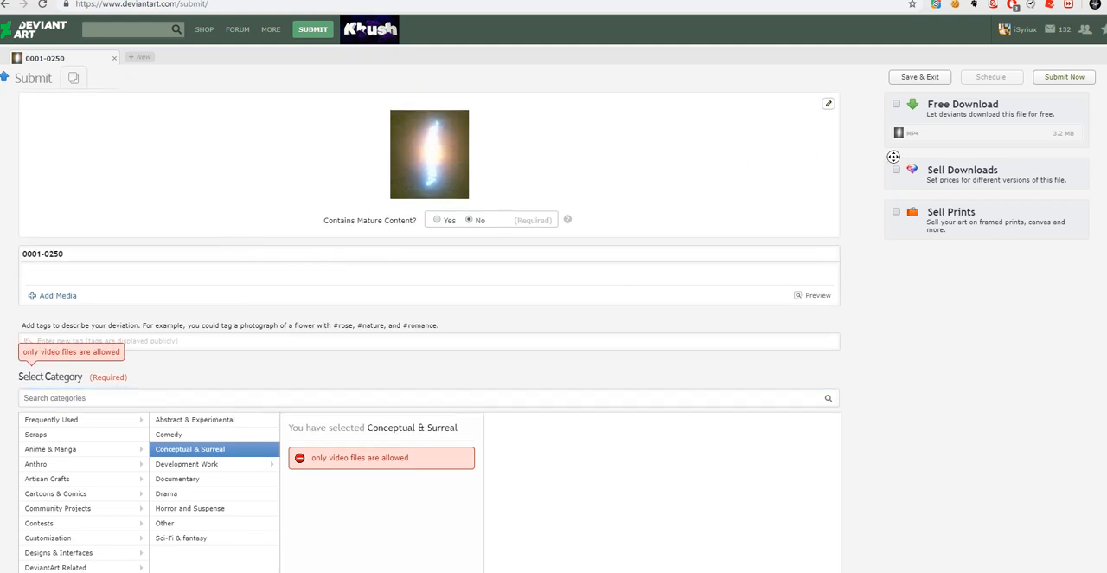
# Set the submission category to Film & Animation > Development Work > Animatics.
pyautogui.scroll(-3)
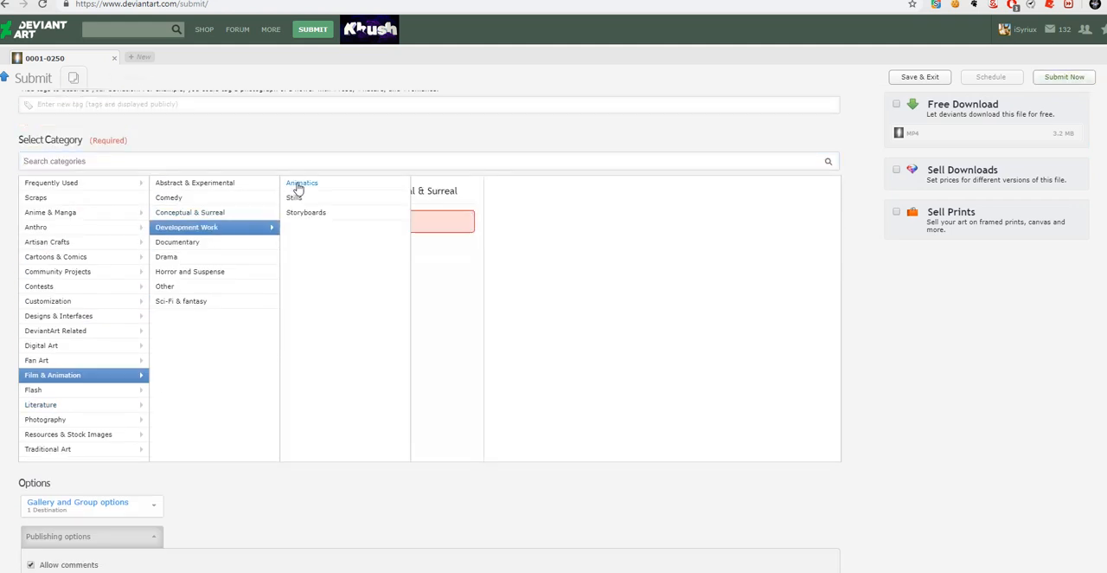
pyautogui.click(302, 182)
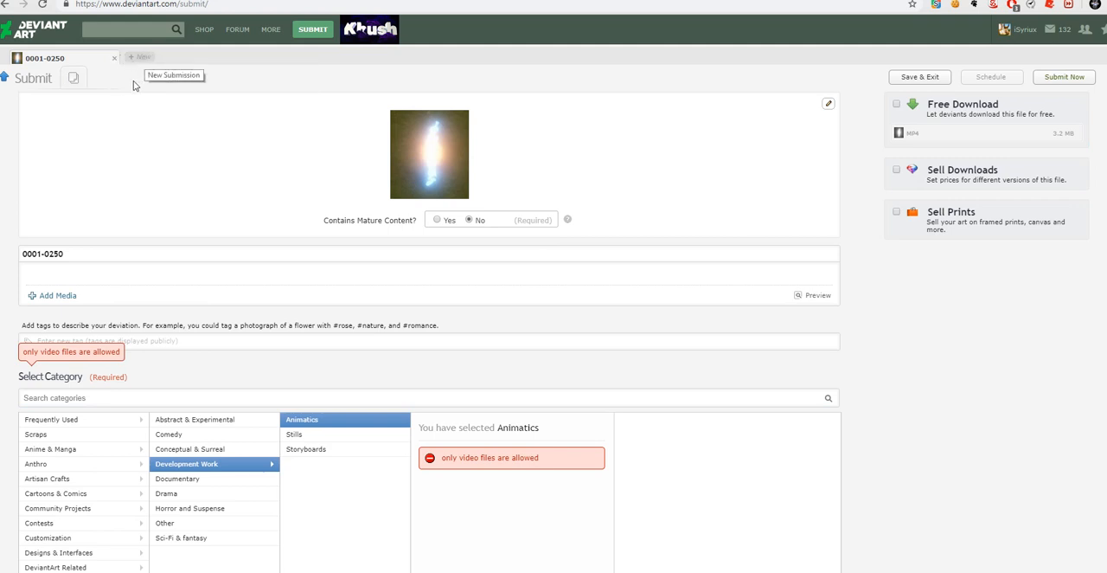
pyautogui.moveTo(138, 58)
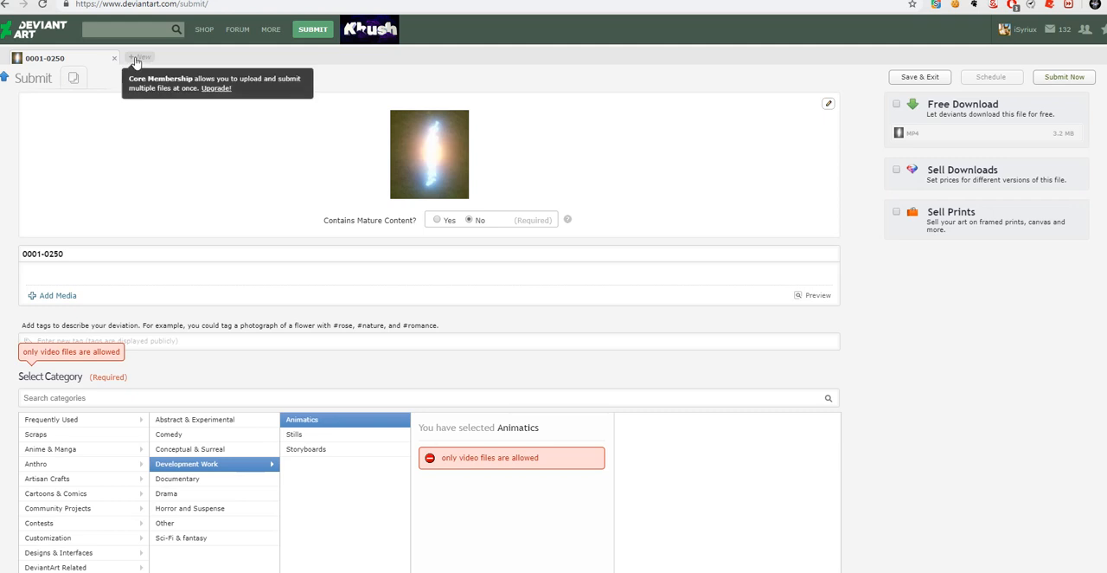
pyautogui.moveTo(245, 212)
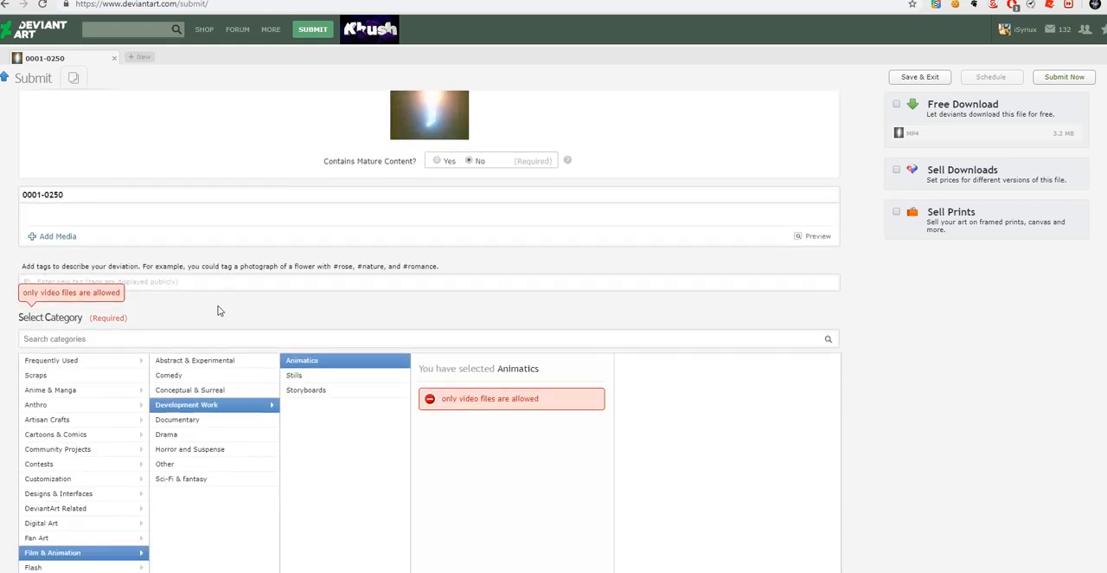
# Switch the category back to Conceptual & Surreal and scroll down the submission page.
pyautogui.click(188, 390)
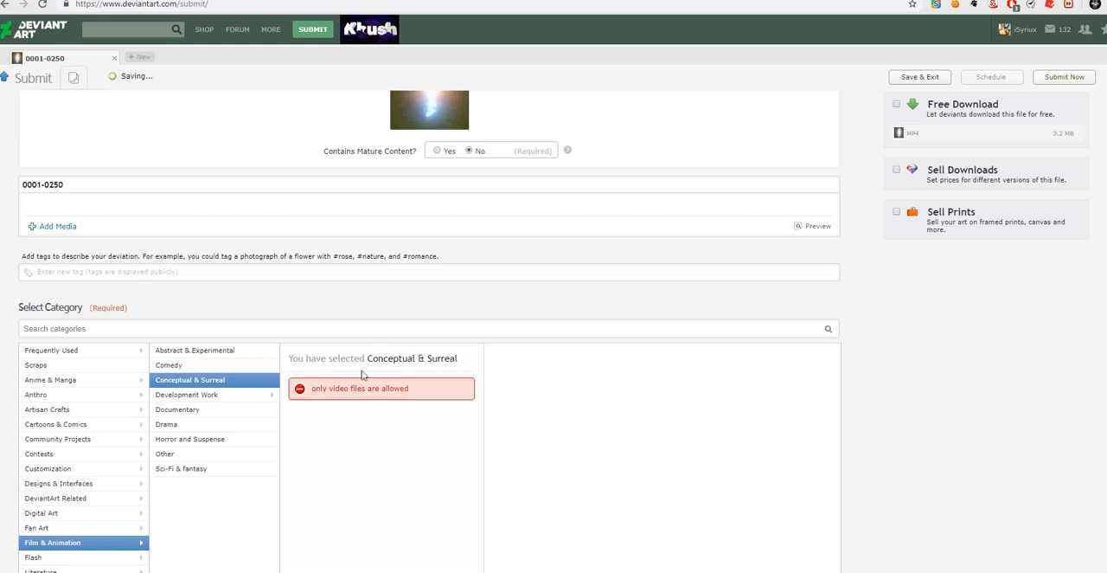
pyautogui.scroll(-3)
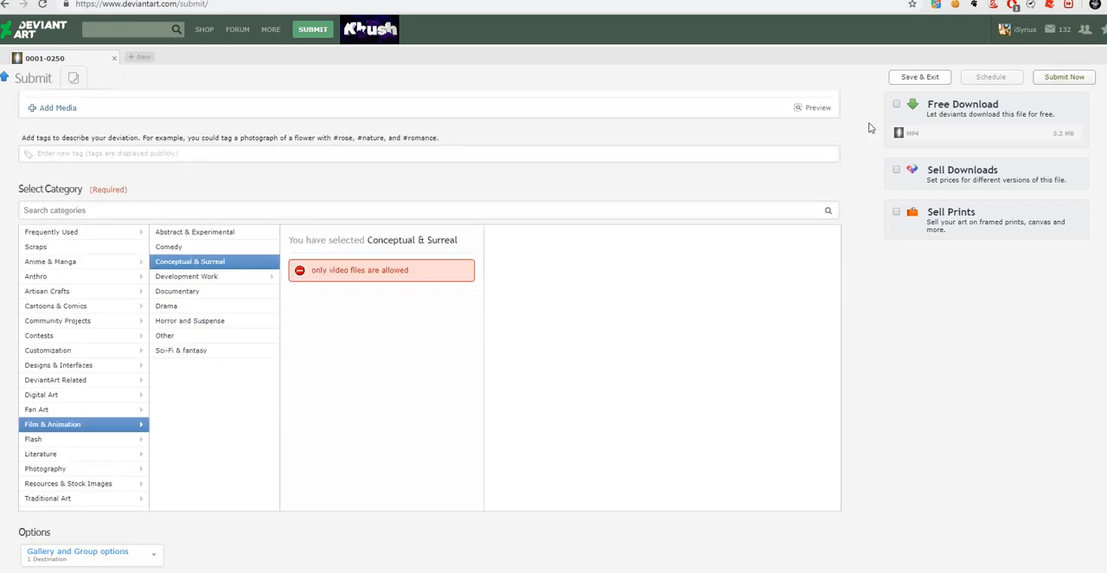
pyautogui.scroll(-3)
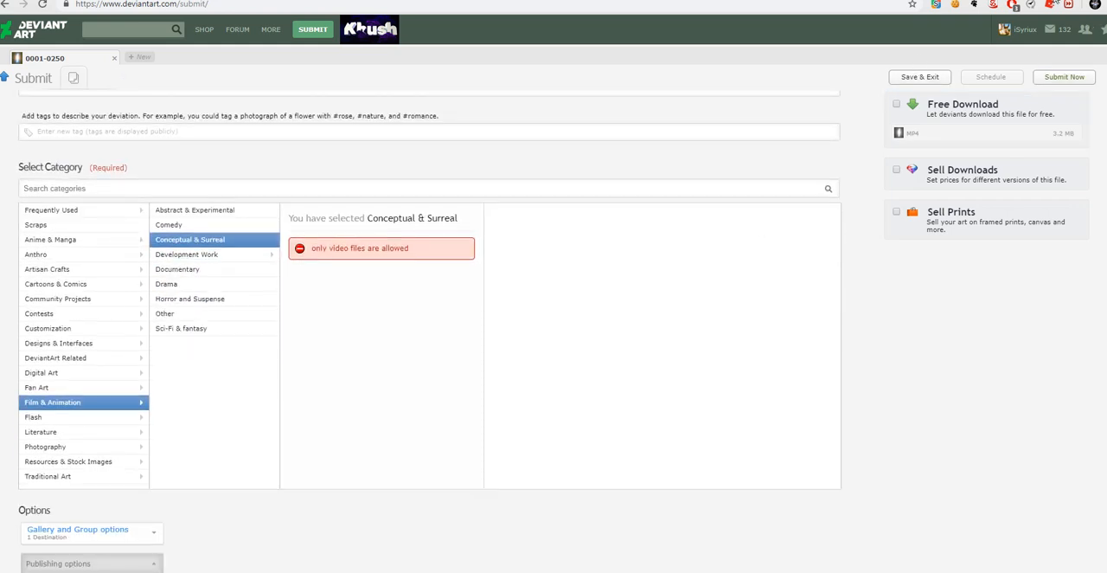